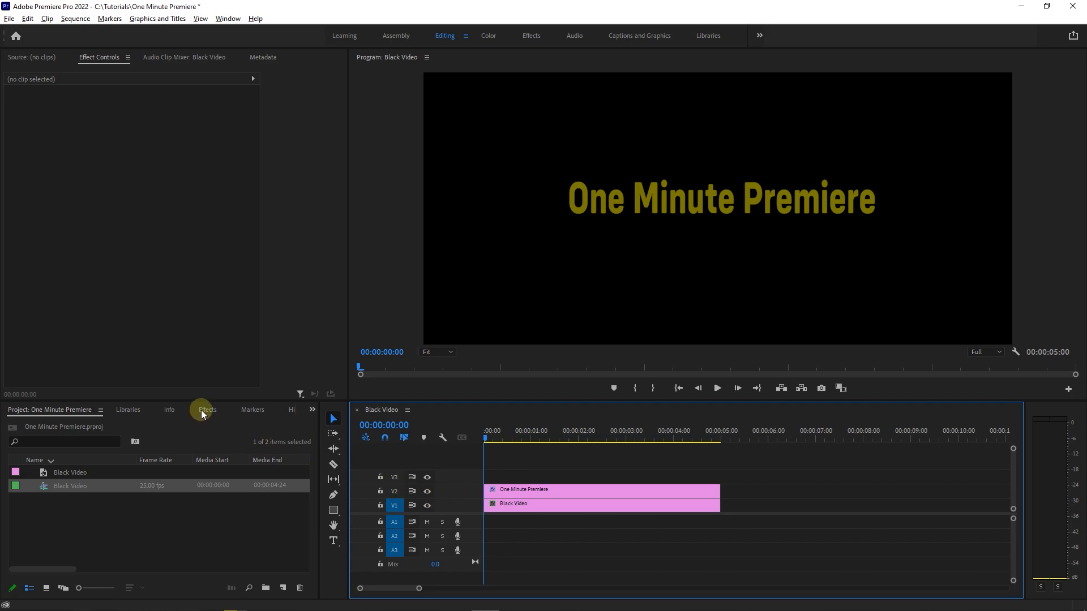
# - Search effects for 'lighting effect' and apply Lighting Effects to the title clip on V2
pyautogui.click(207, 410)
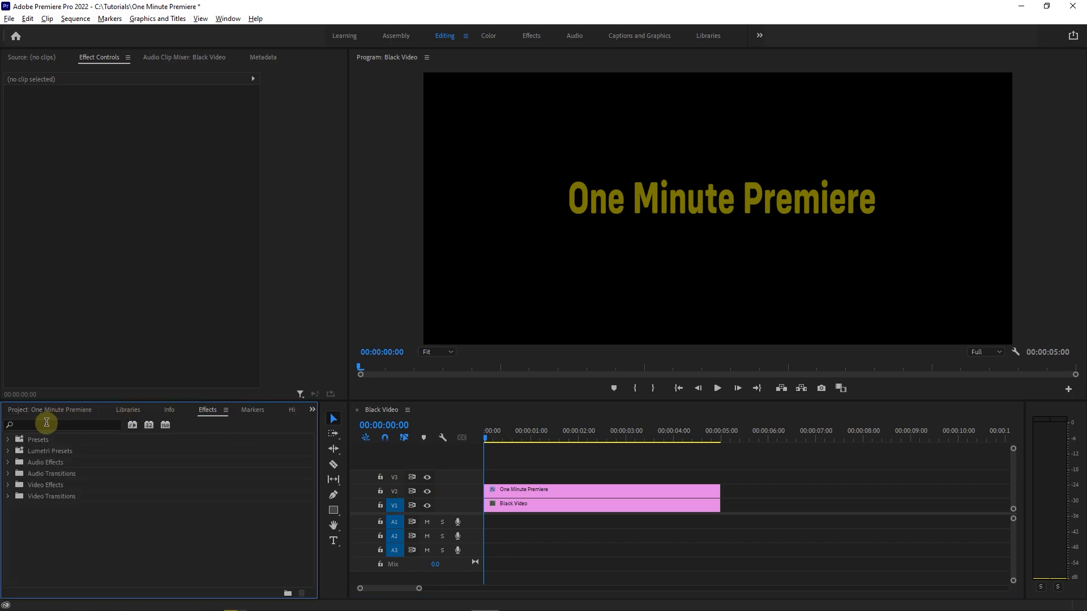
pyautogui.write('lighting effect')
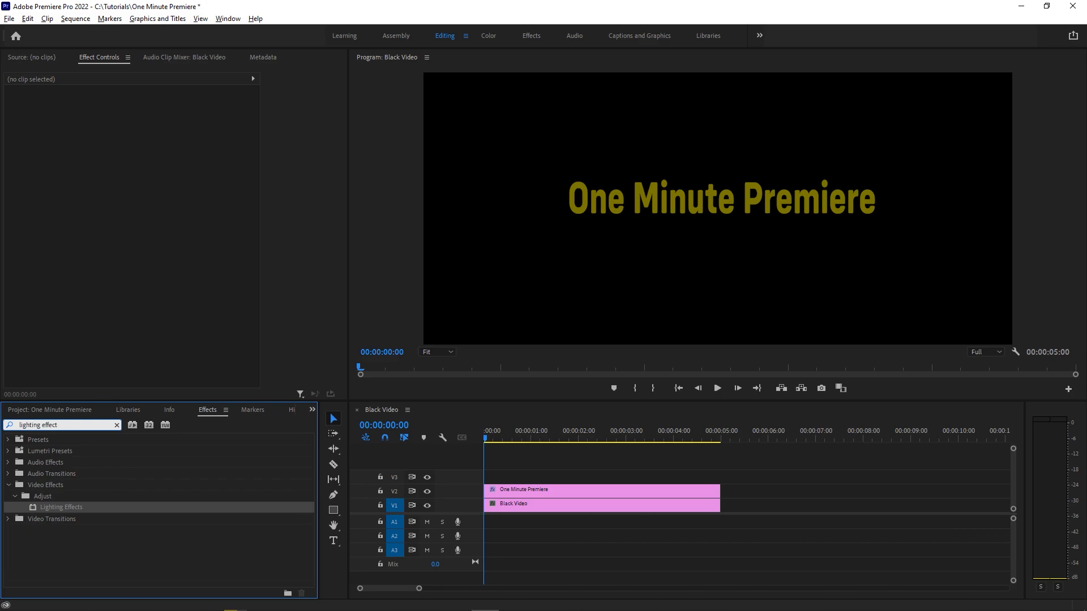
pyautogui.moveTo(61, 506); pyautogui.dragTo(527, 491)
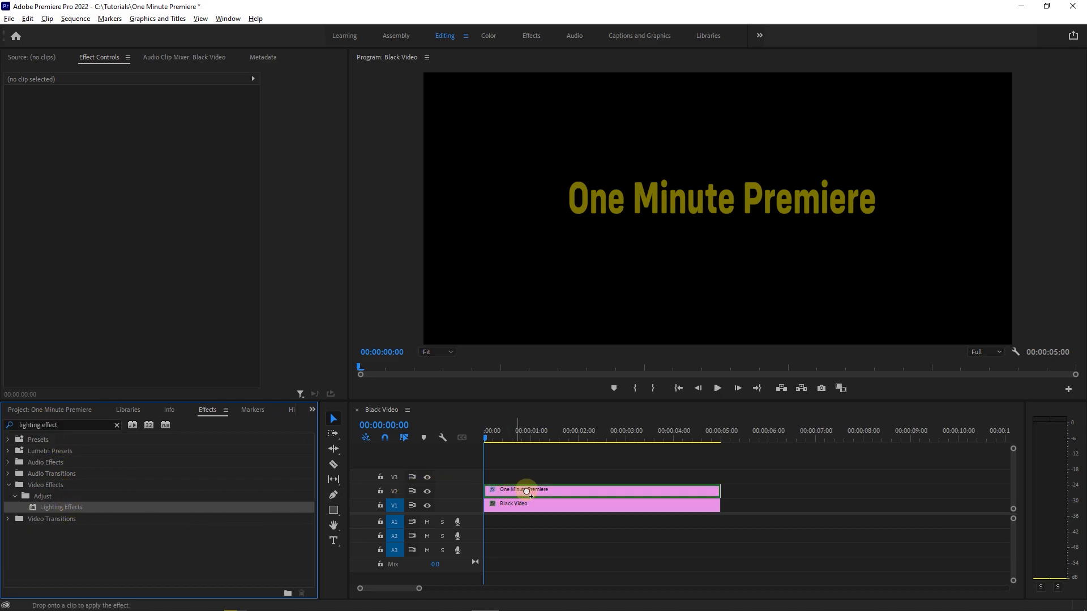
# - Select the title clip and add a rectangle mask under its Lighting Effects
pyautogui.click(534, 490)
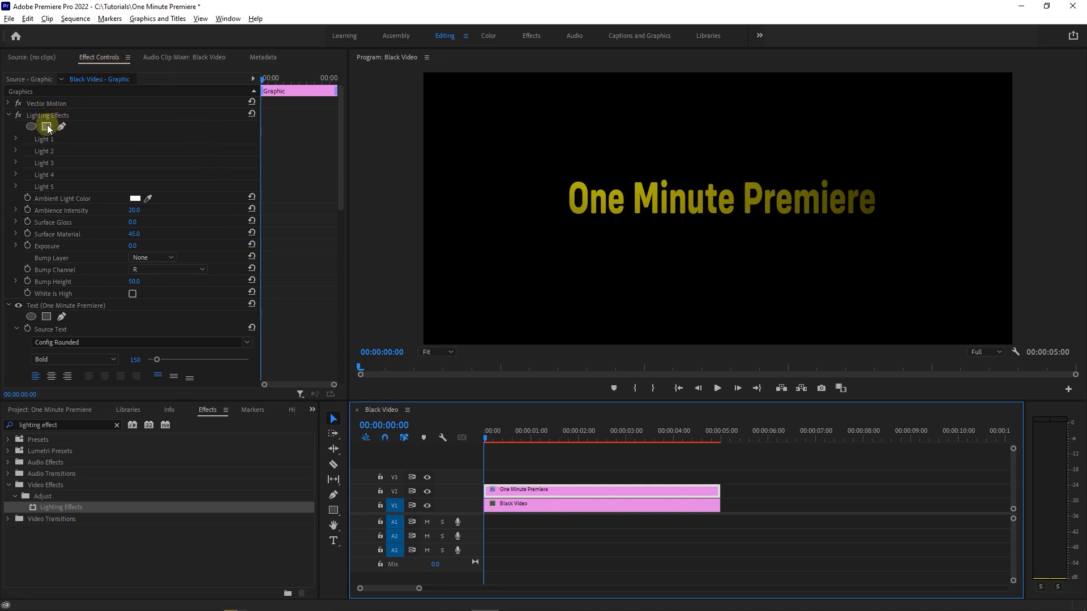
pyautogui.click(46, 126)
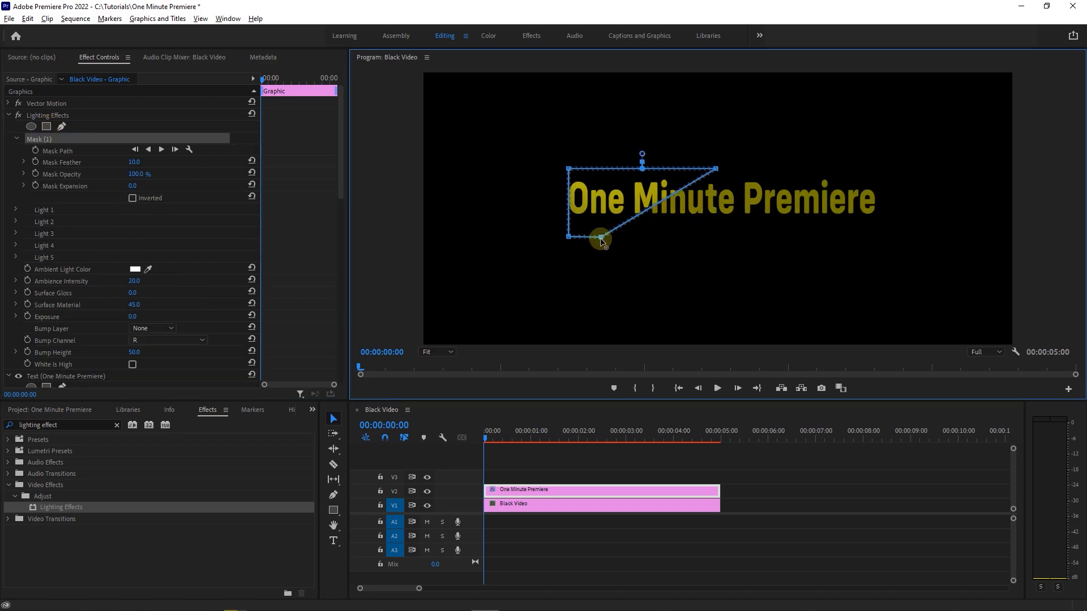
# - Reshape the mask into a slanted strip at the text's left edge and reselect Mask (1)
pyautogui.moveTo(599, 240); pyautogui.dragTo(610, 158)
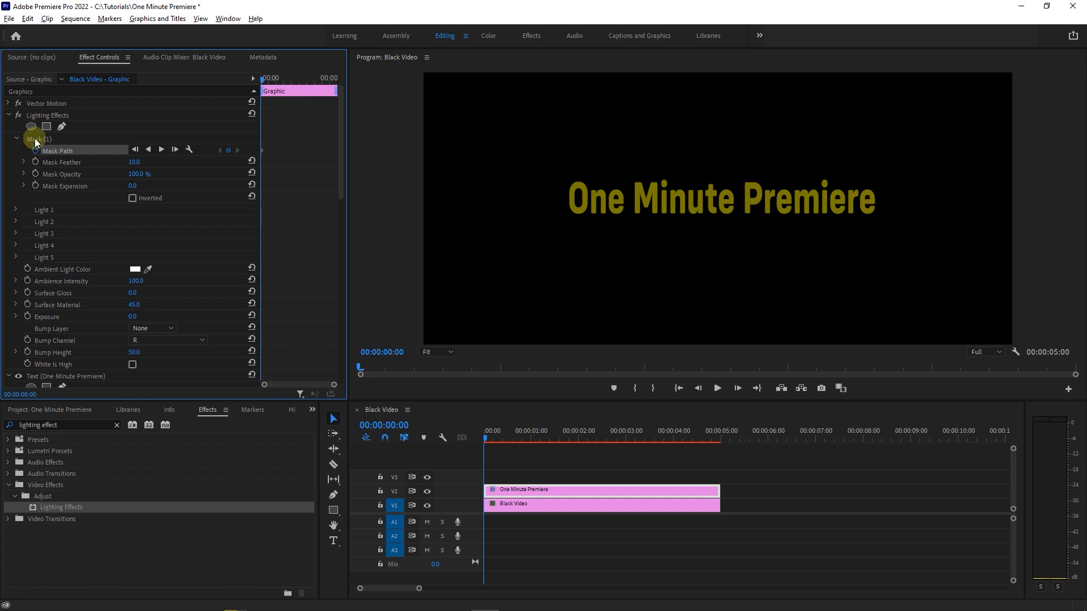
pyautogui.click(36, 138)
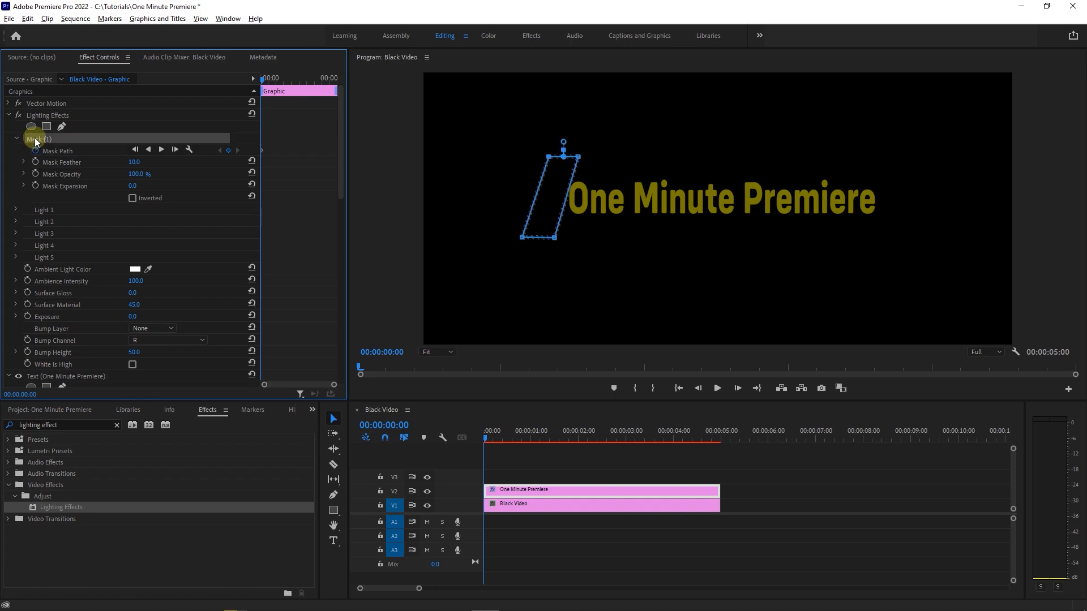